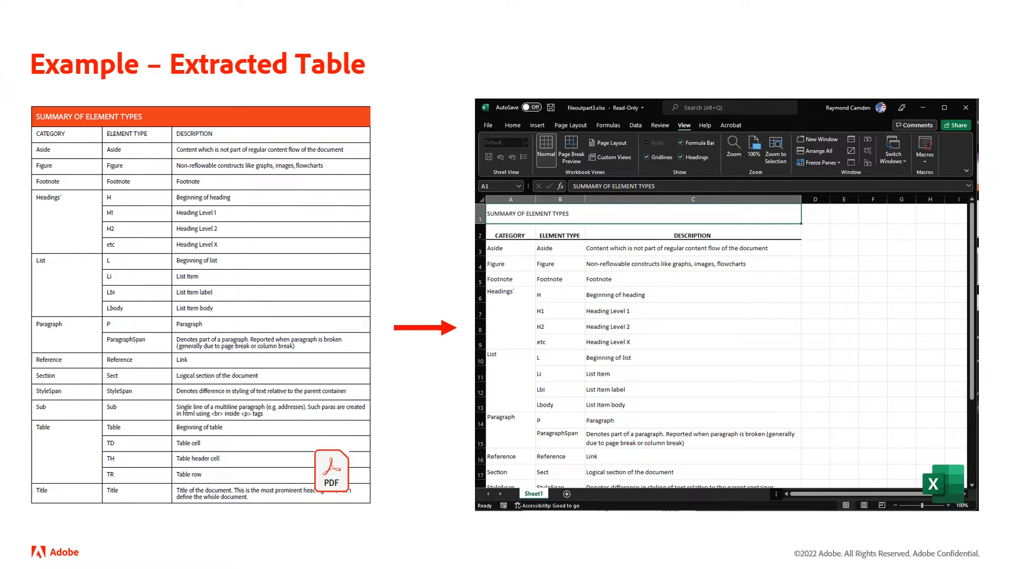
{"action": "key", "text": "Right"}
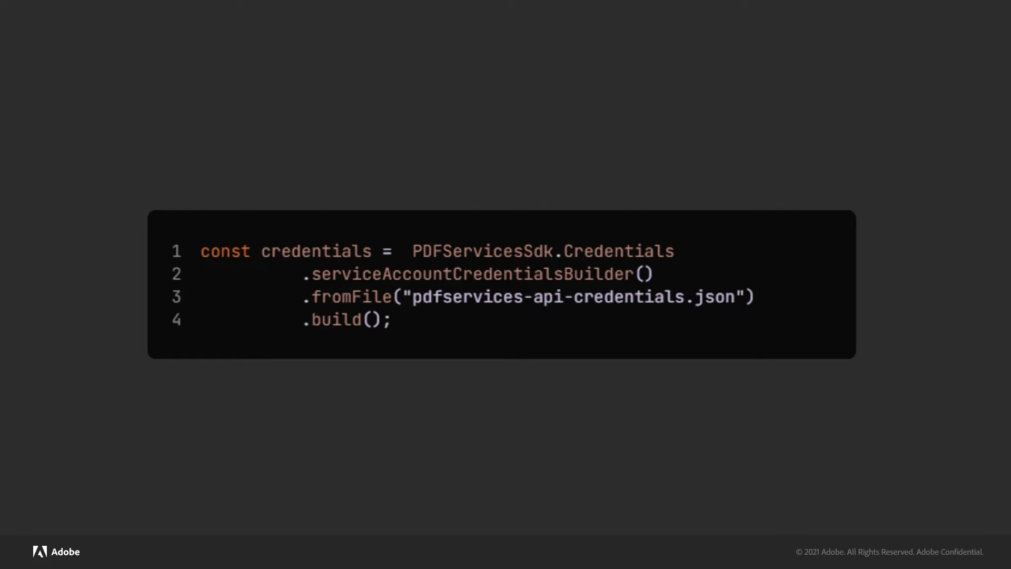